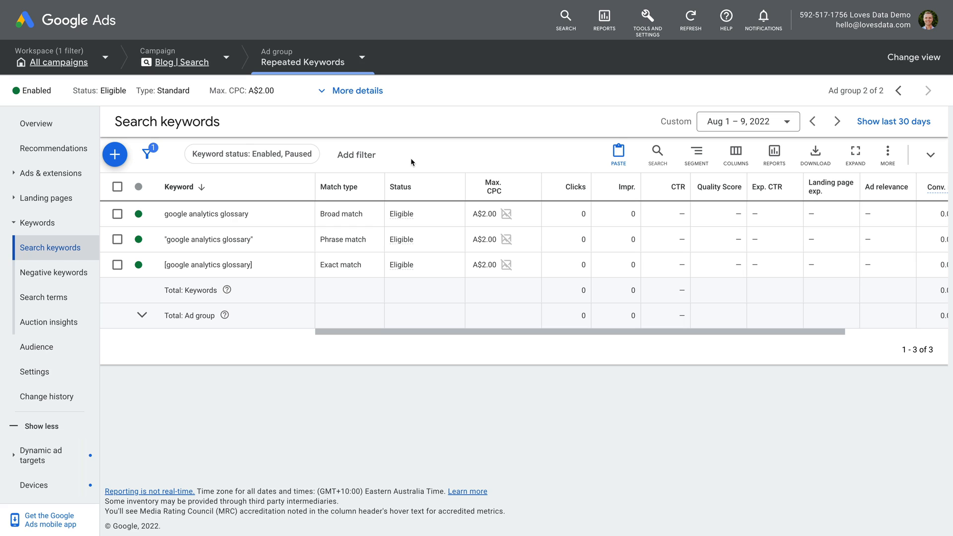
mouse_move(294, 261)
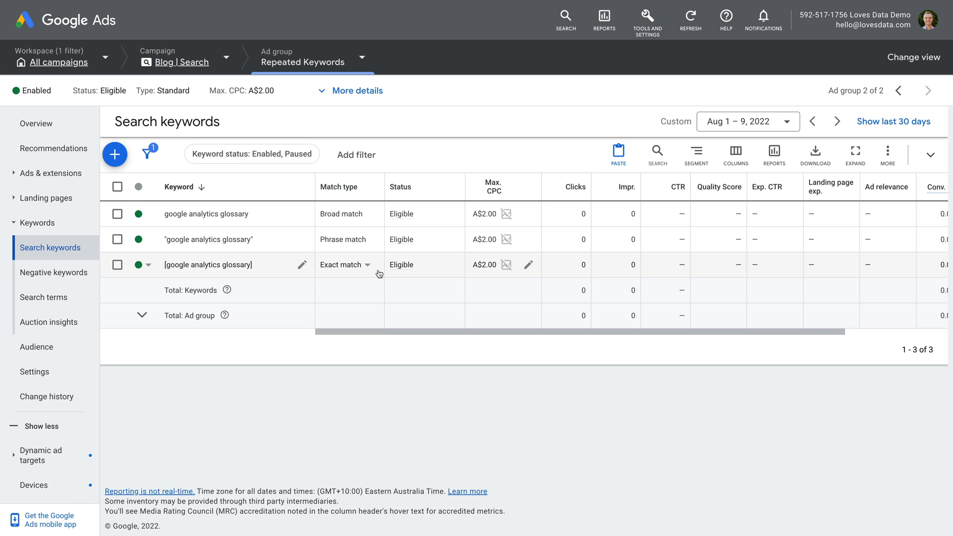
mouse_move(480, 278)
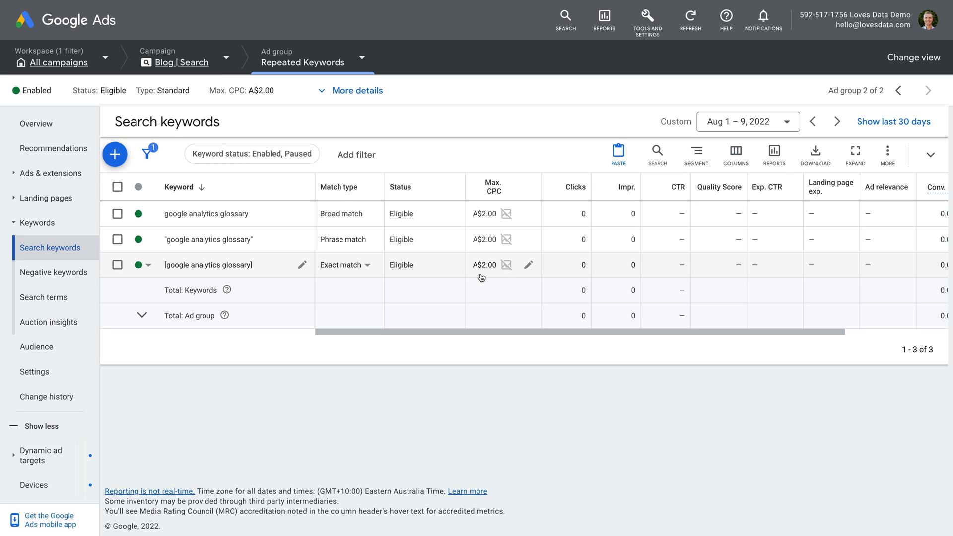
- Set the exact match 'google analytics glossary' keyword's Max. CPC bid to A$4.00 and save
left_click(527, 264)
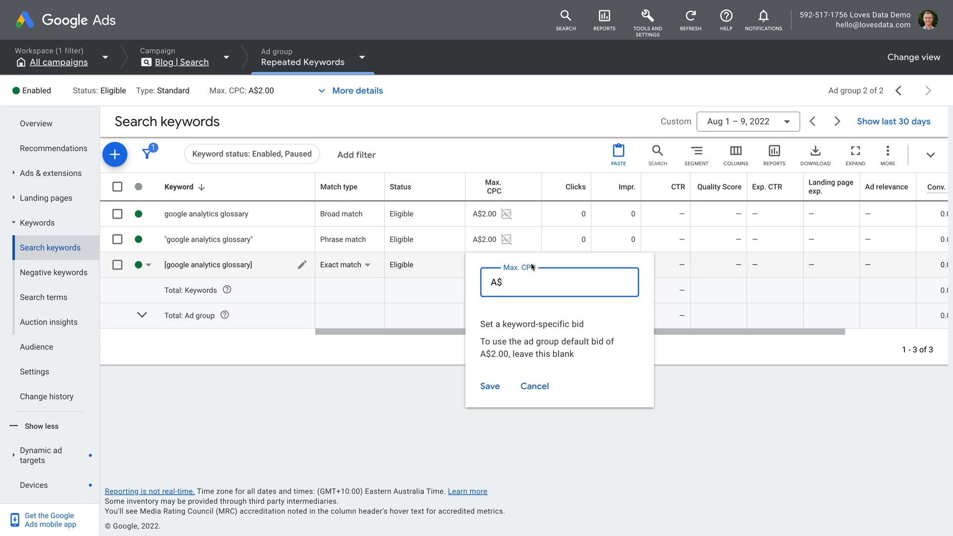
type("4")
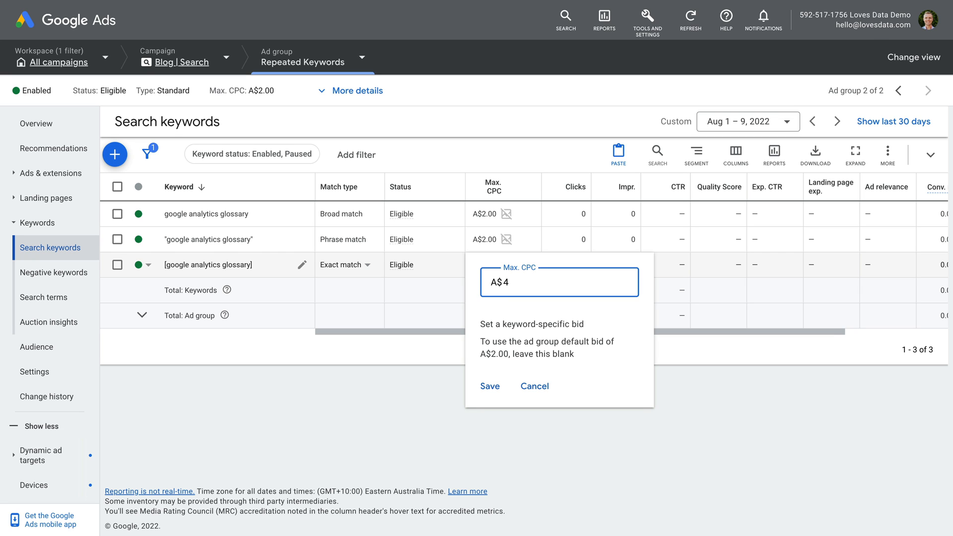
type(".00")
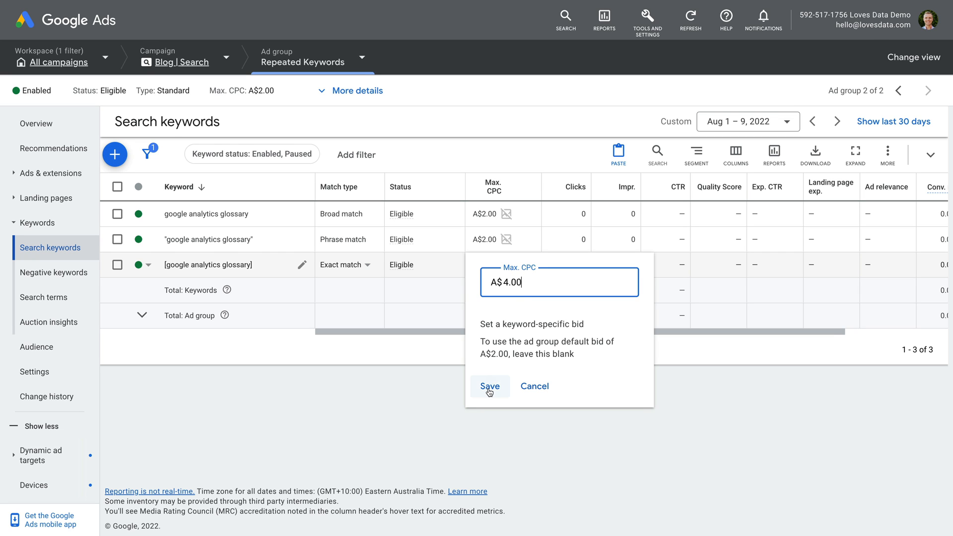
left_click(490, 386)
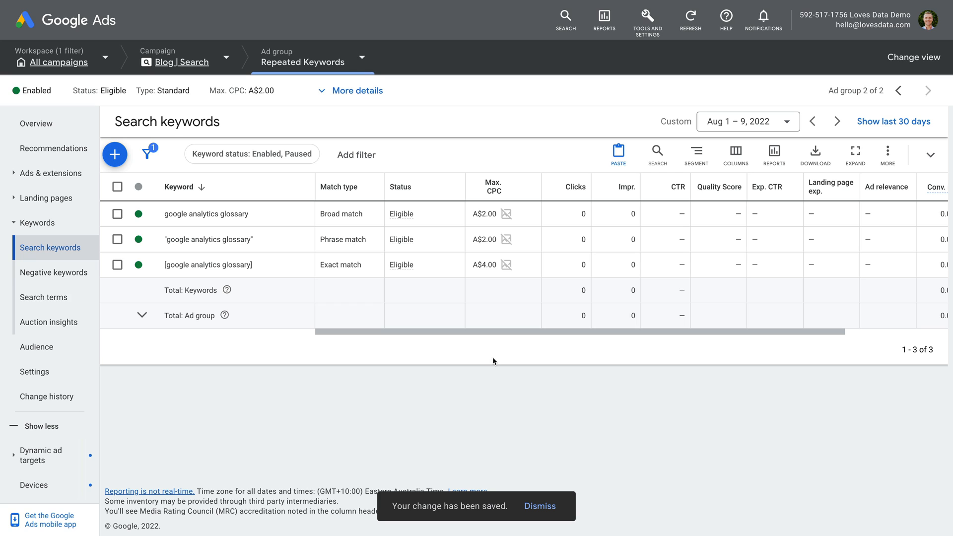
mouse_move(491, 275)
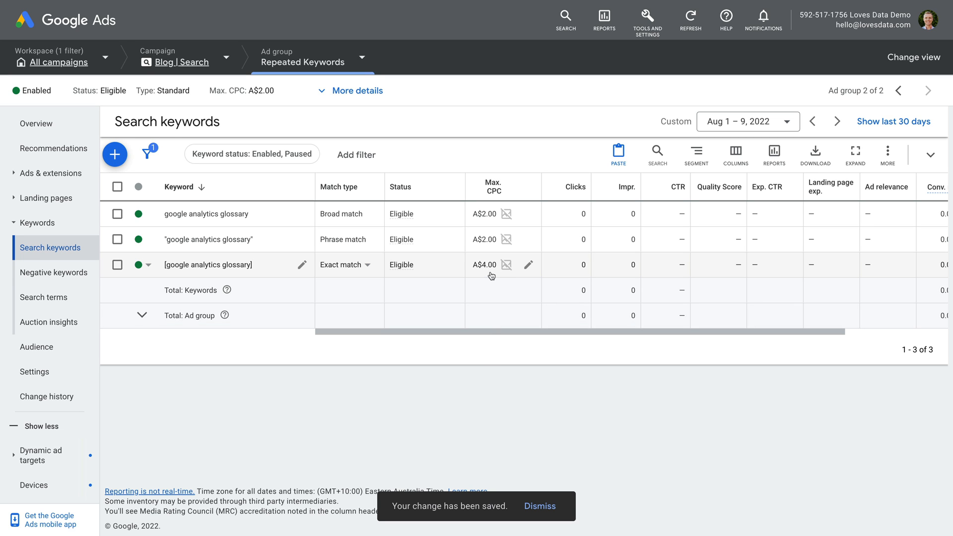
left_click(538, 506)
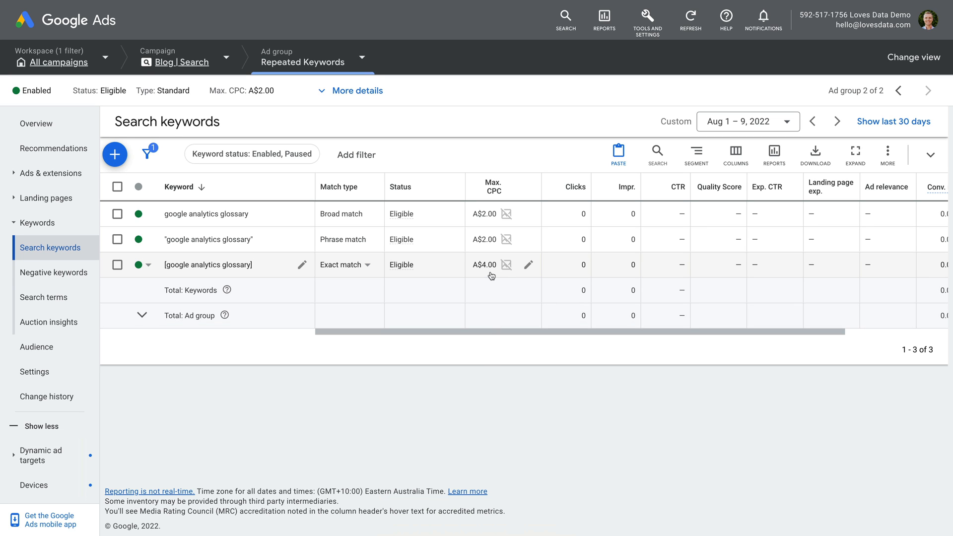